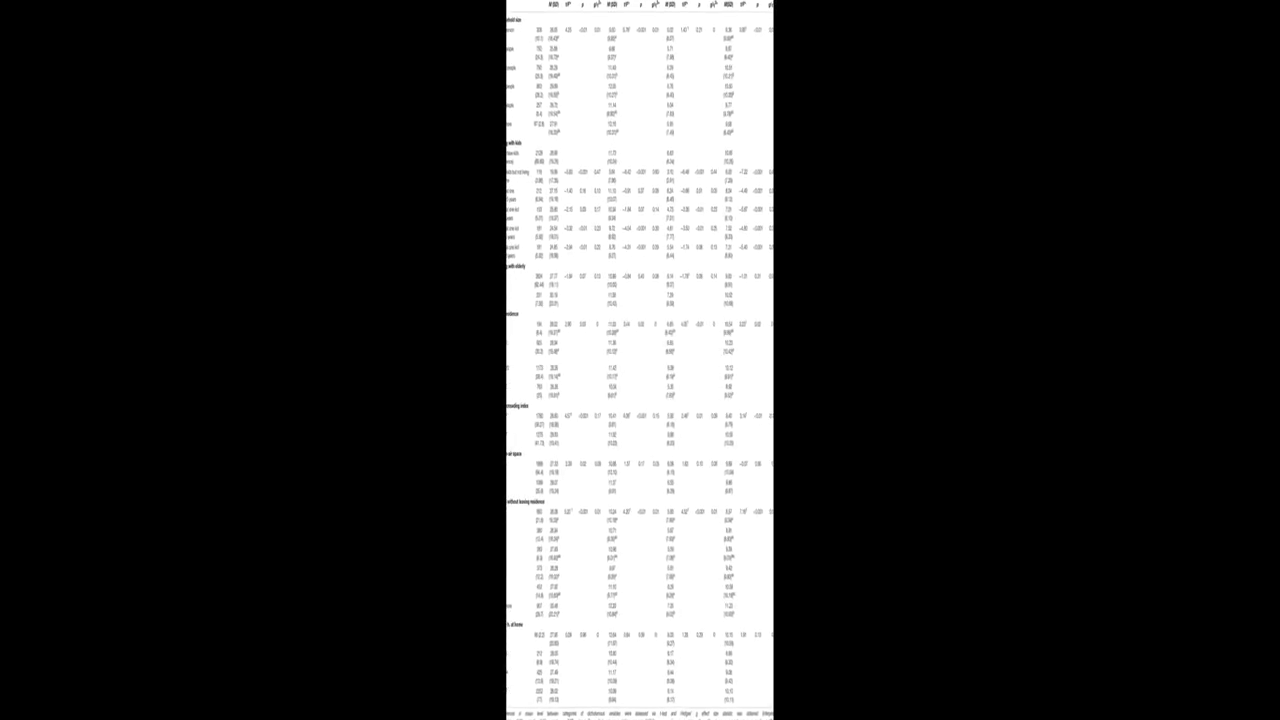
scroll("up", 3)
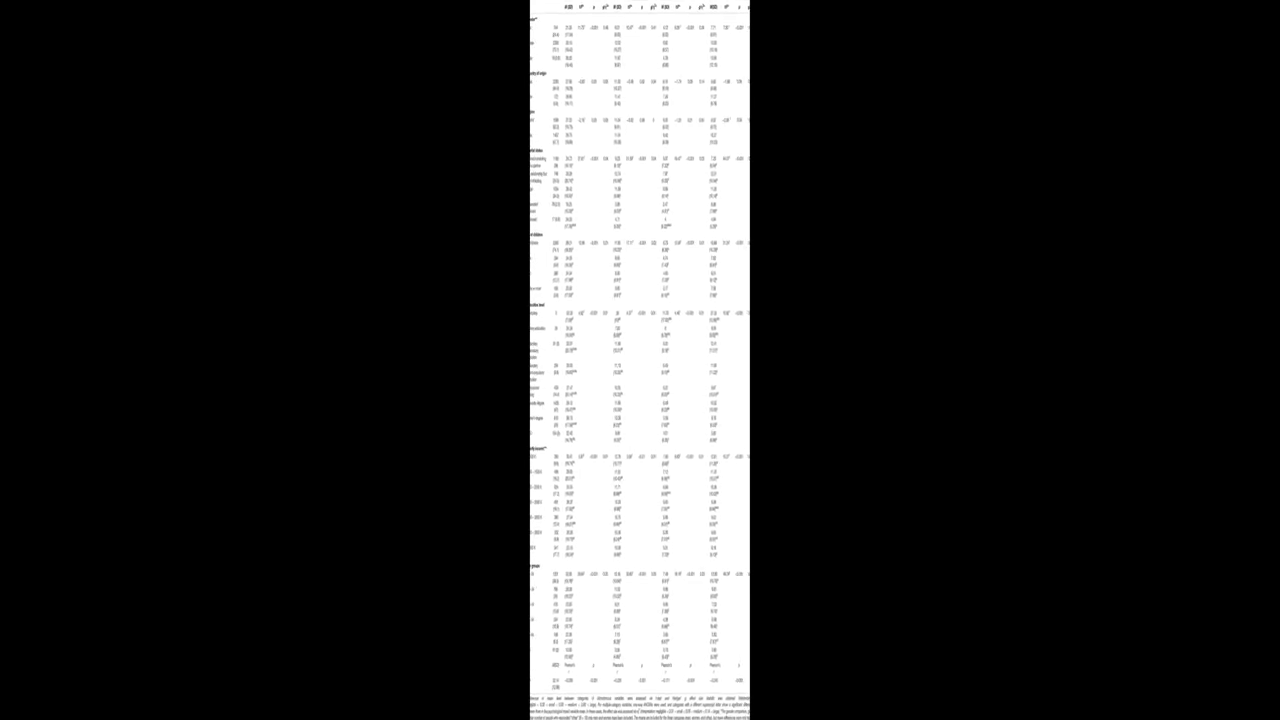
scroll("up", 3)
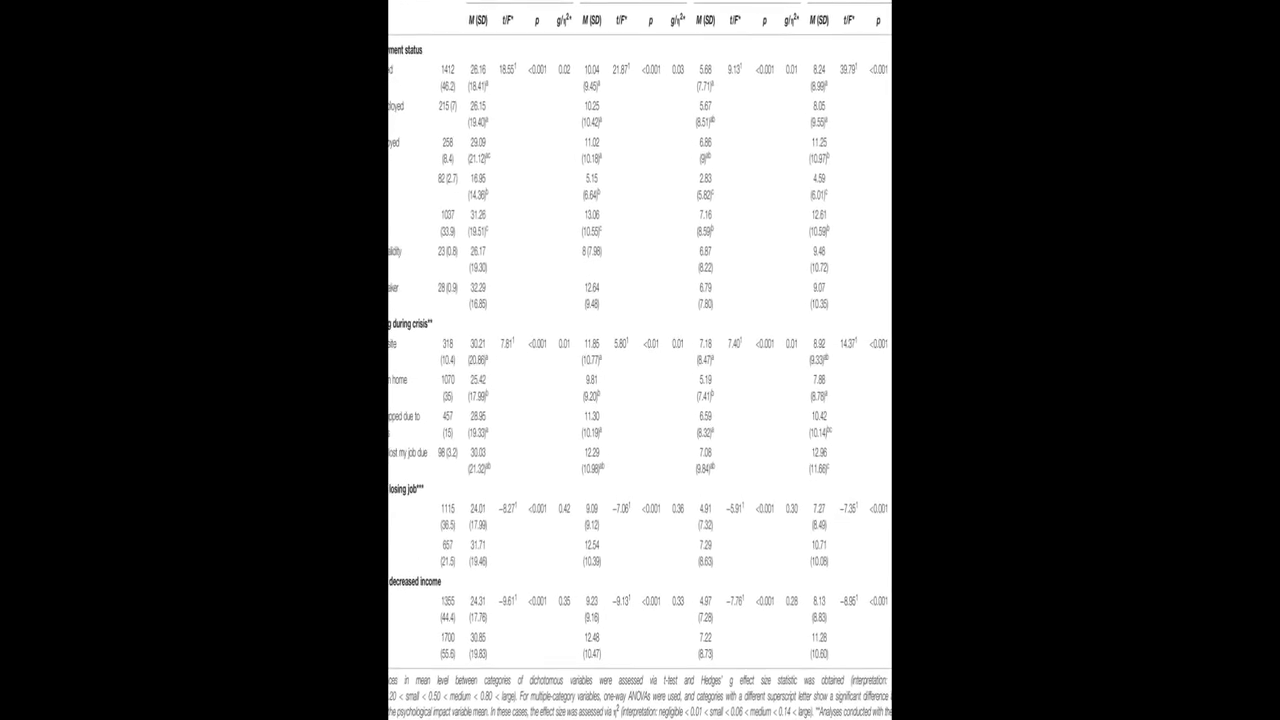
scroll("up", 3)
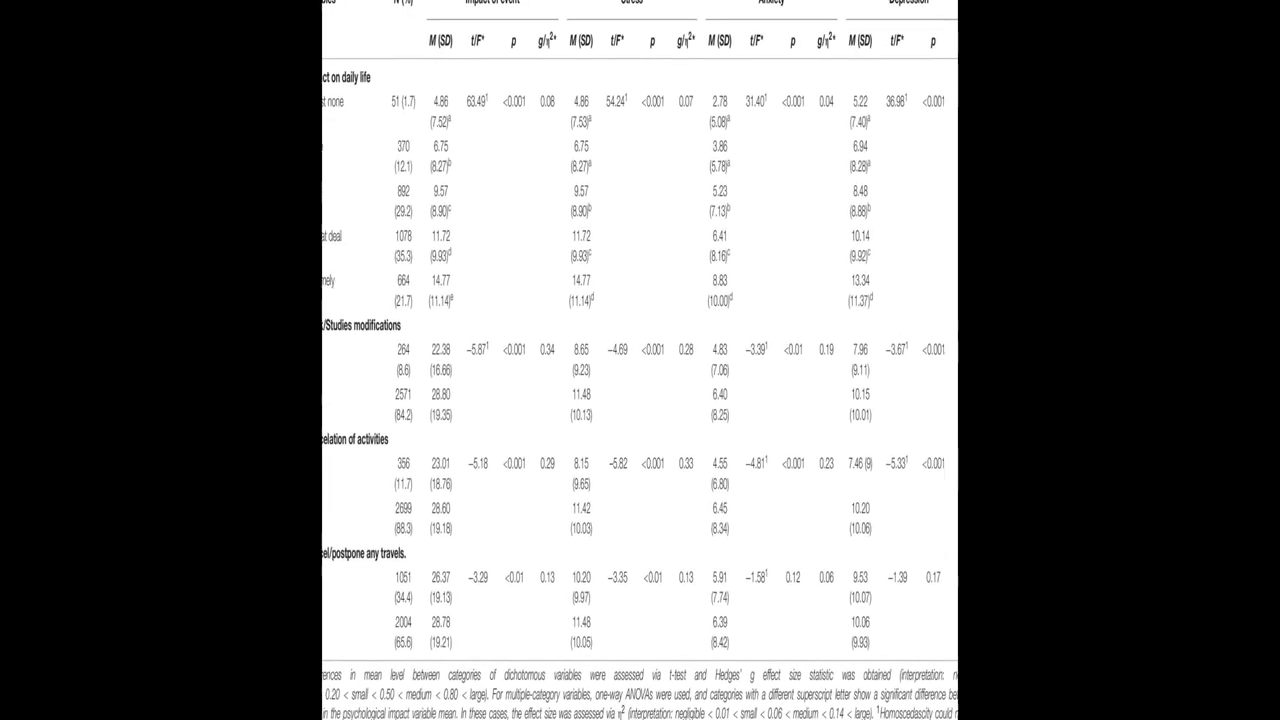
scroll("up", 3)
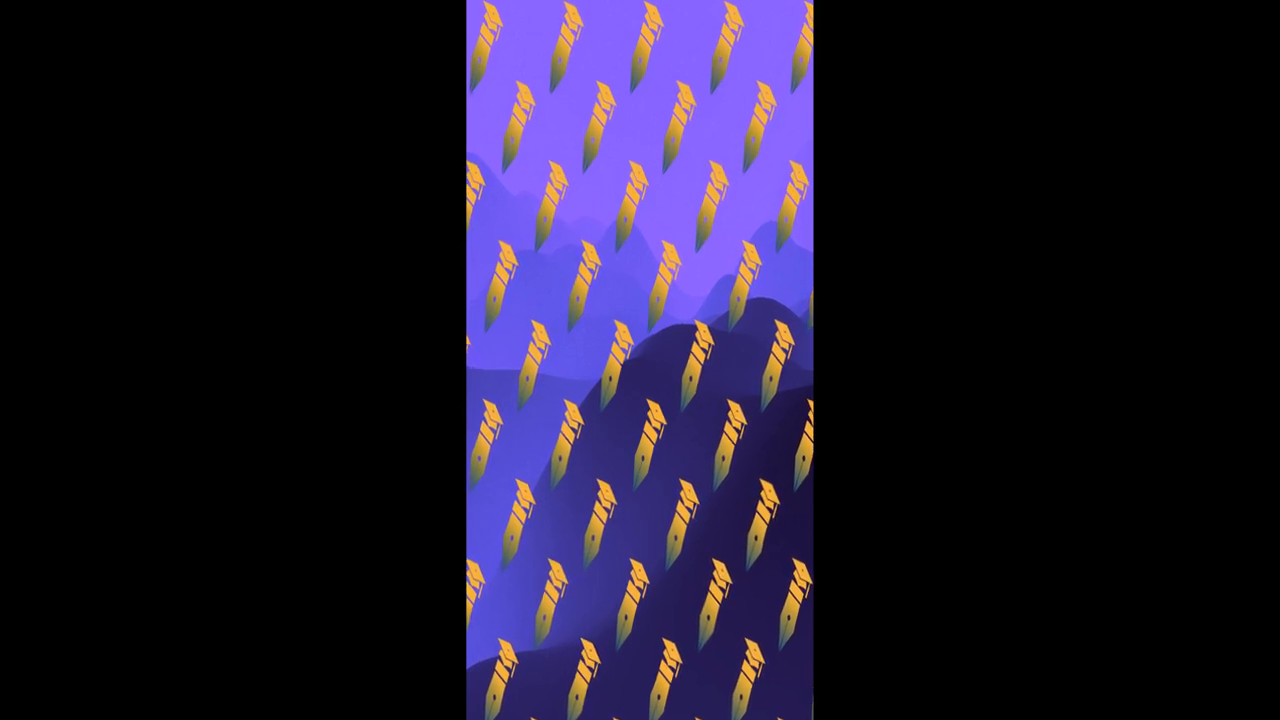
scroll("up", 3)
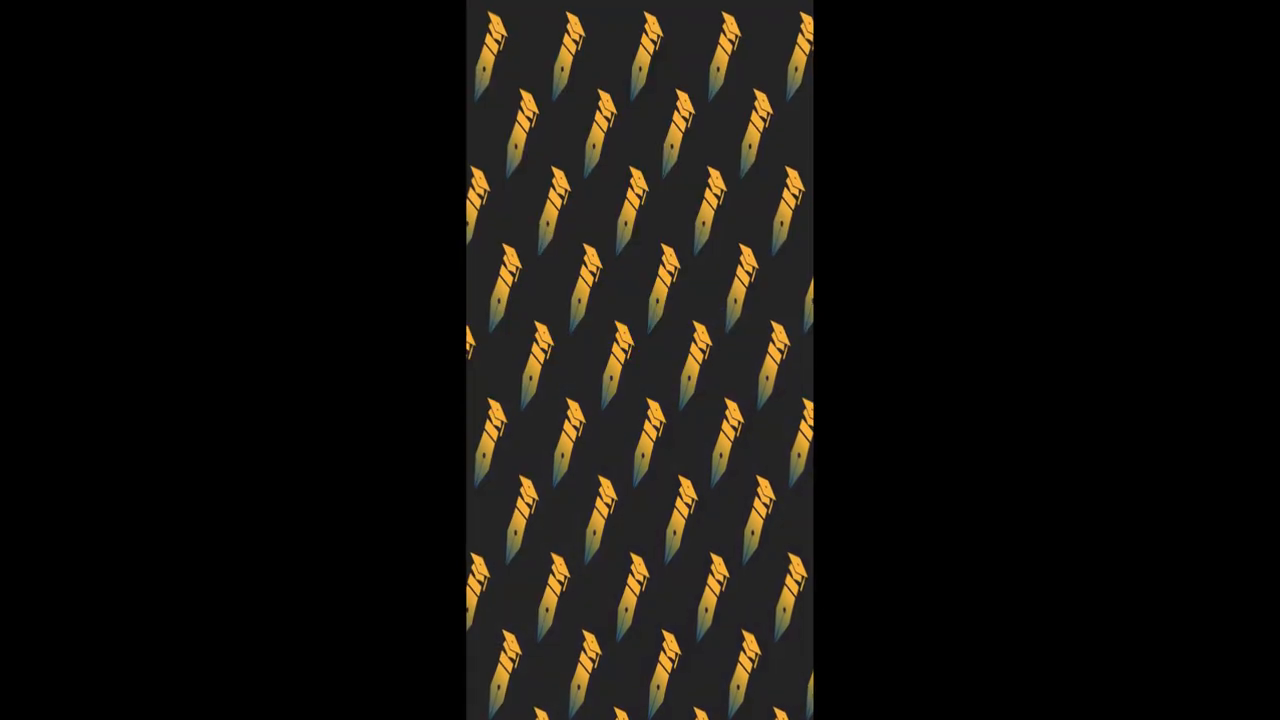
scroll("up", 3)
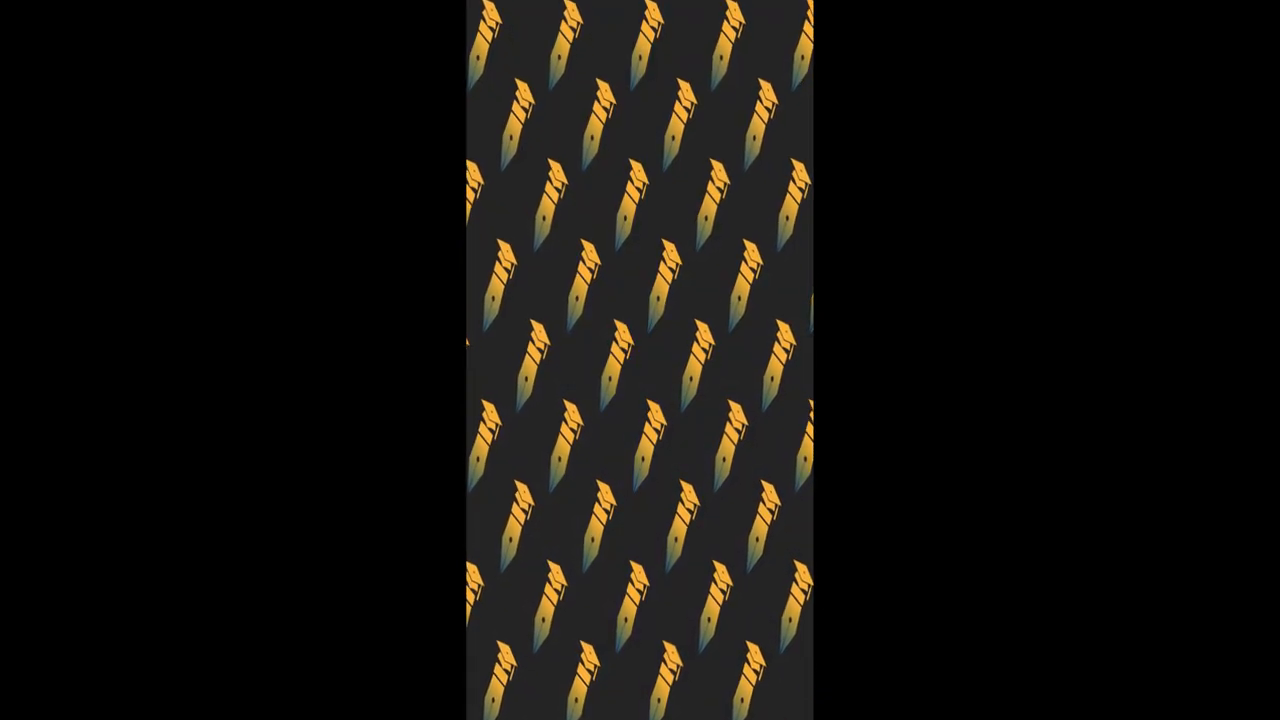